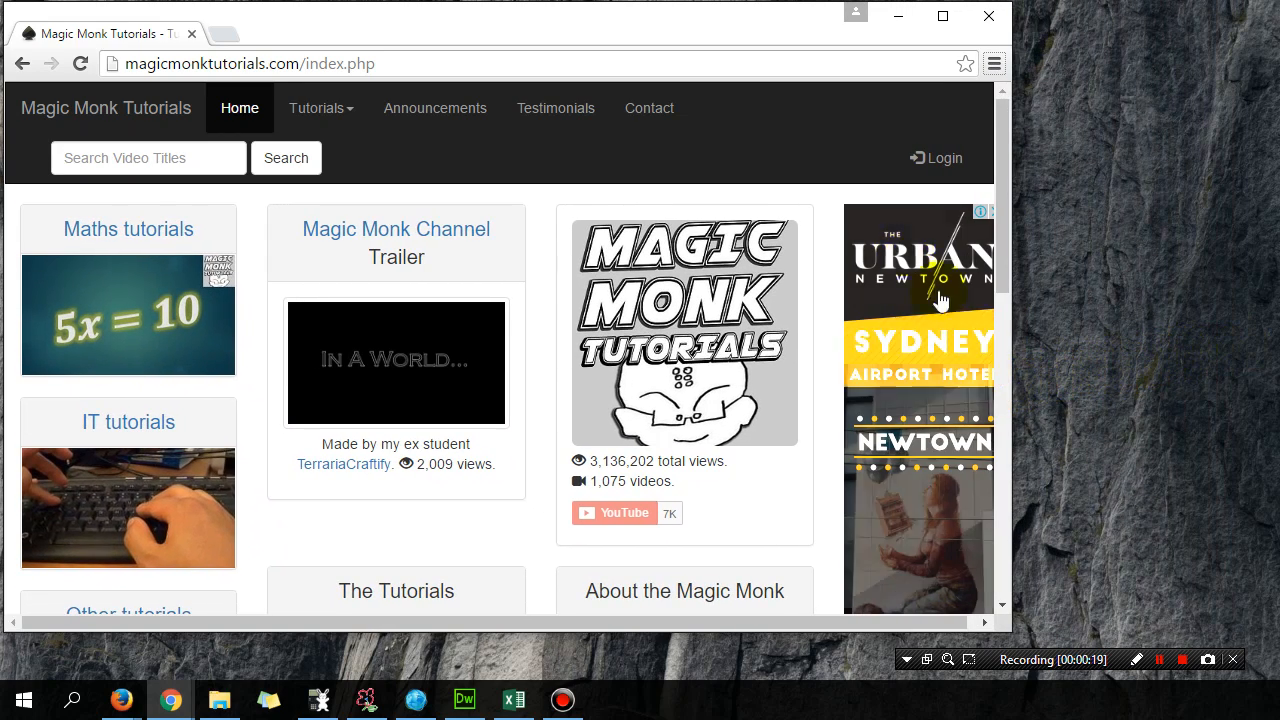
mouse_move(556, 108)
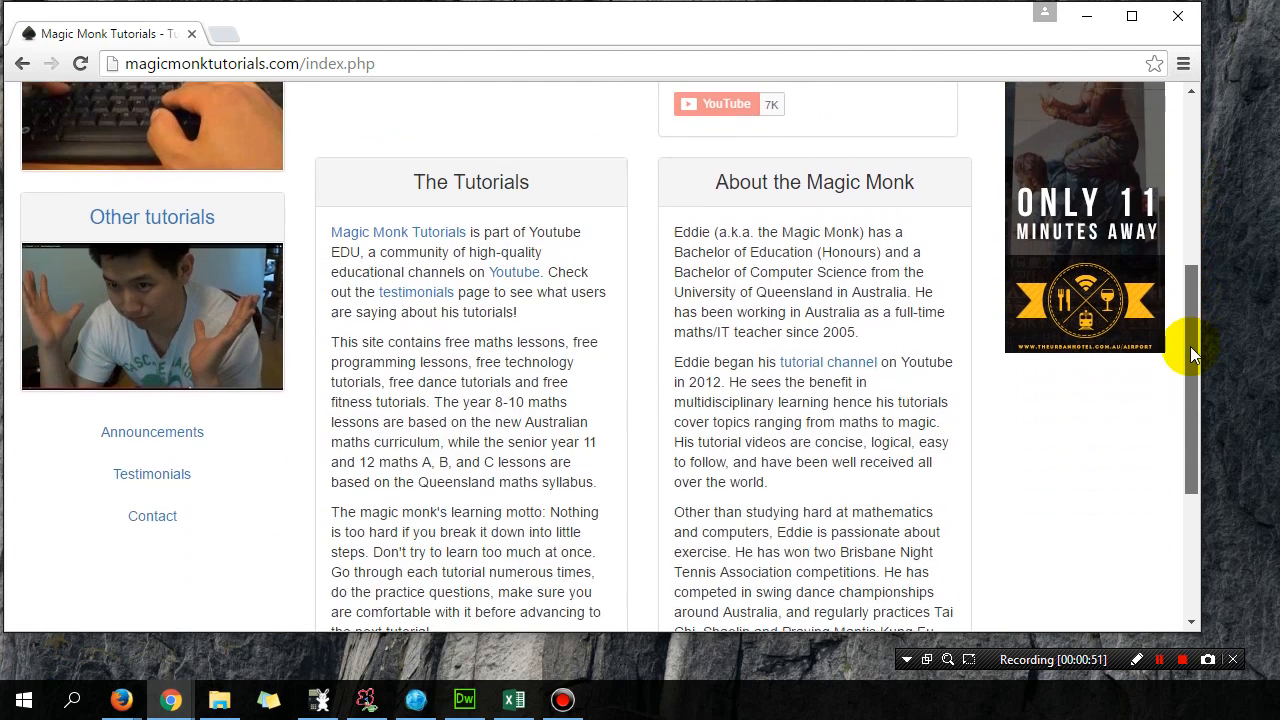
Step: Add class="hidden-" to the Announcements link tag after href="announcements.php" on line 70
scroll(down, 3)
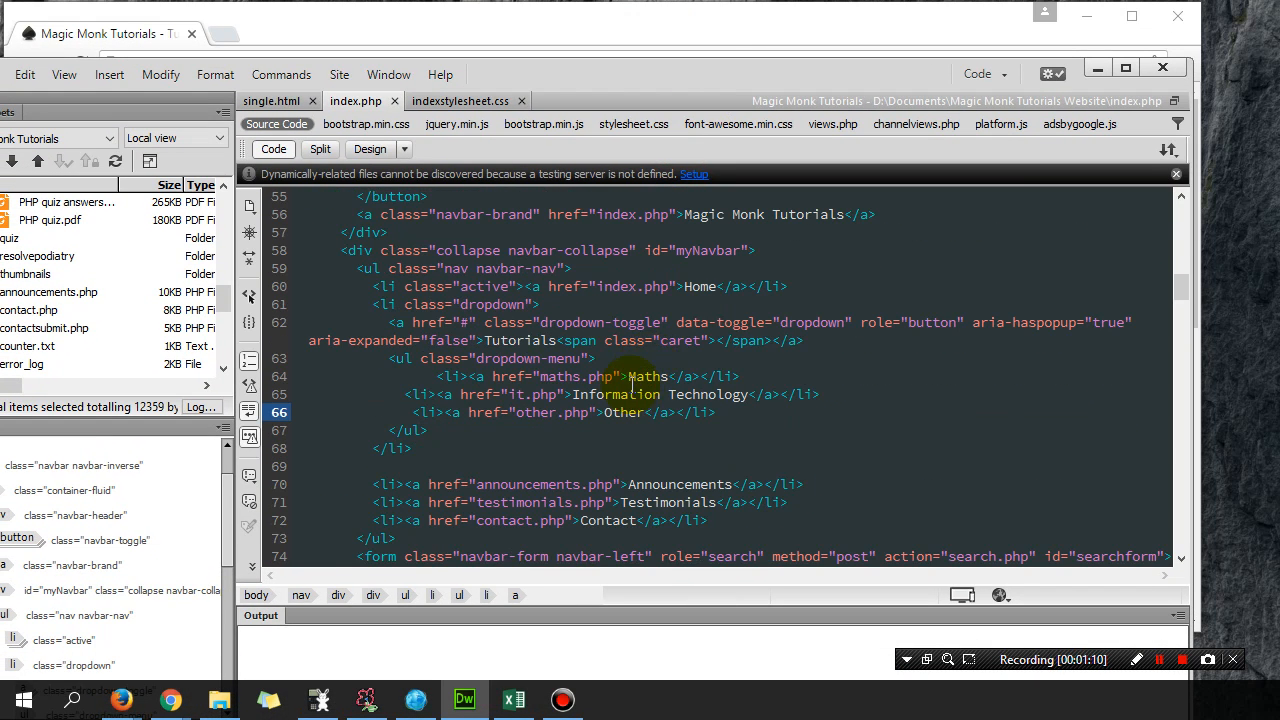
scroll(down, 3)
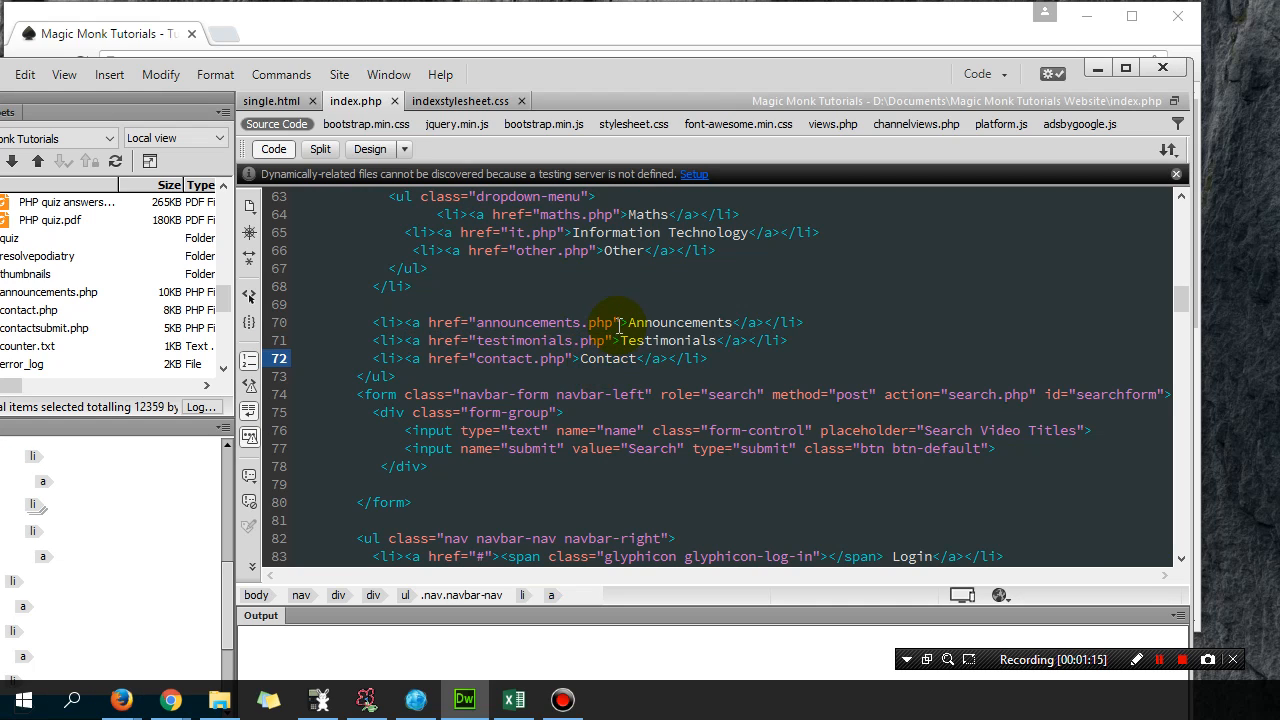
click(618, 322)
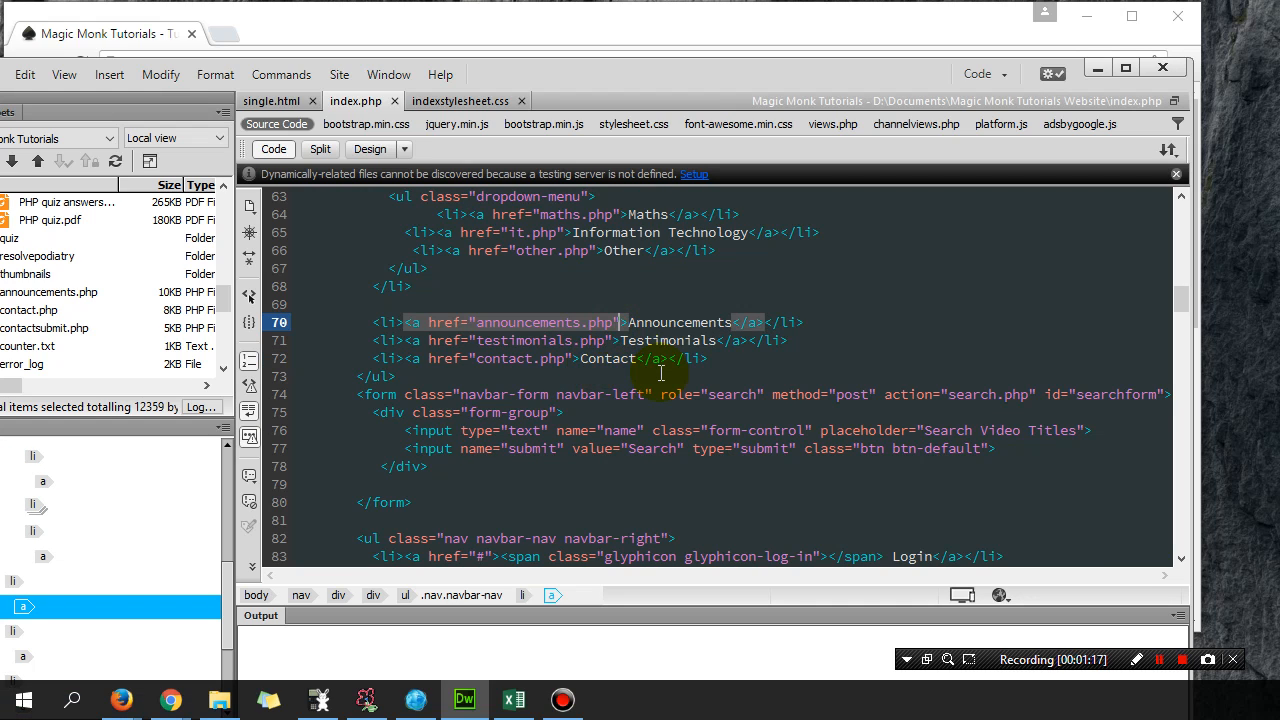
text(class=")
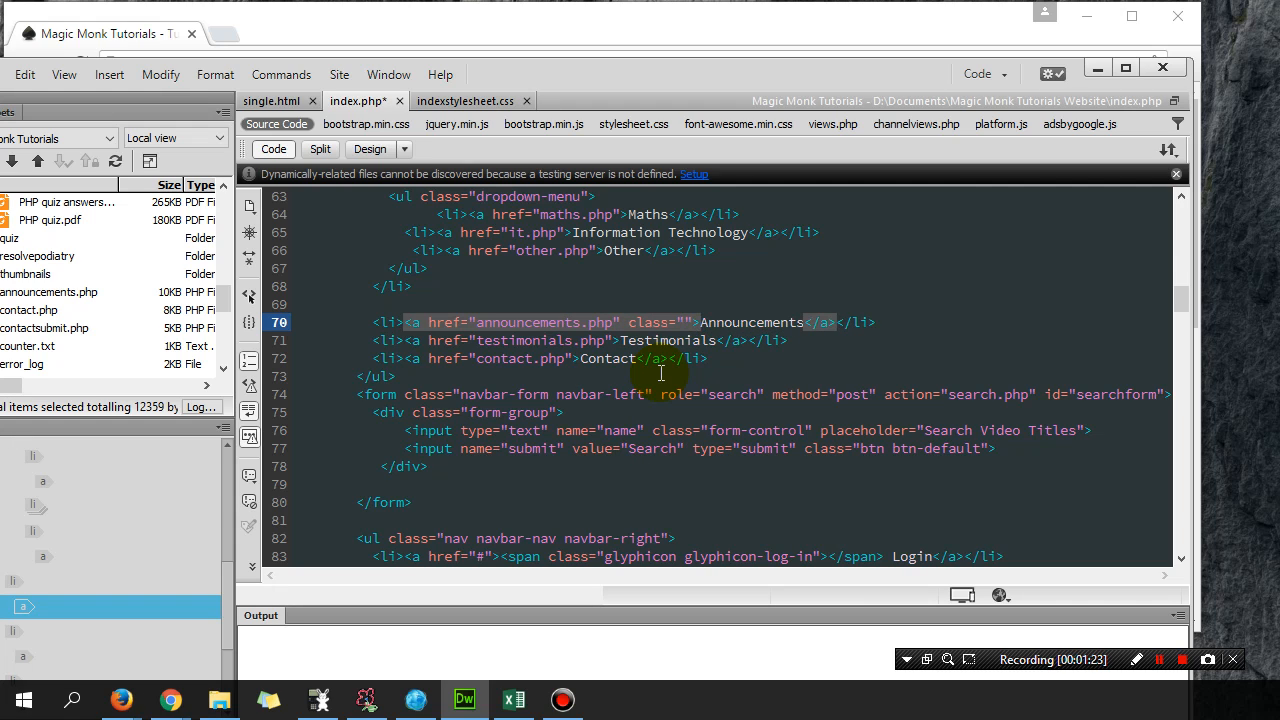
click(679, 322)
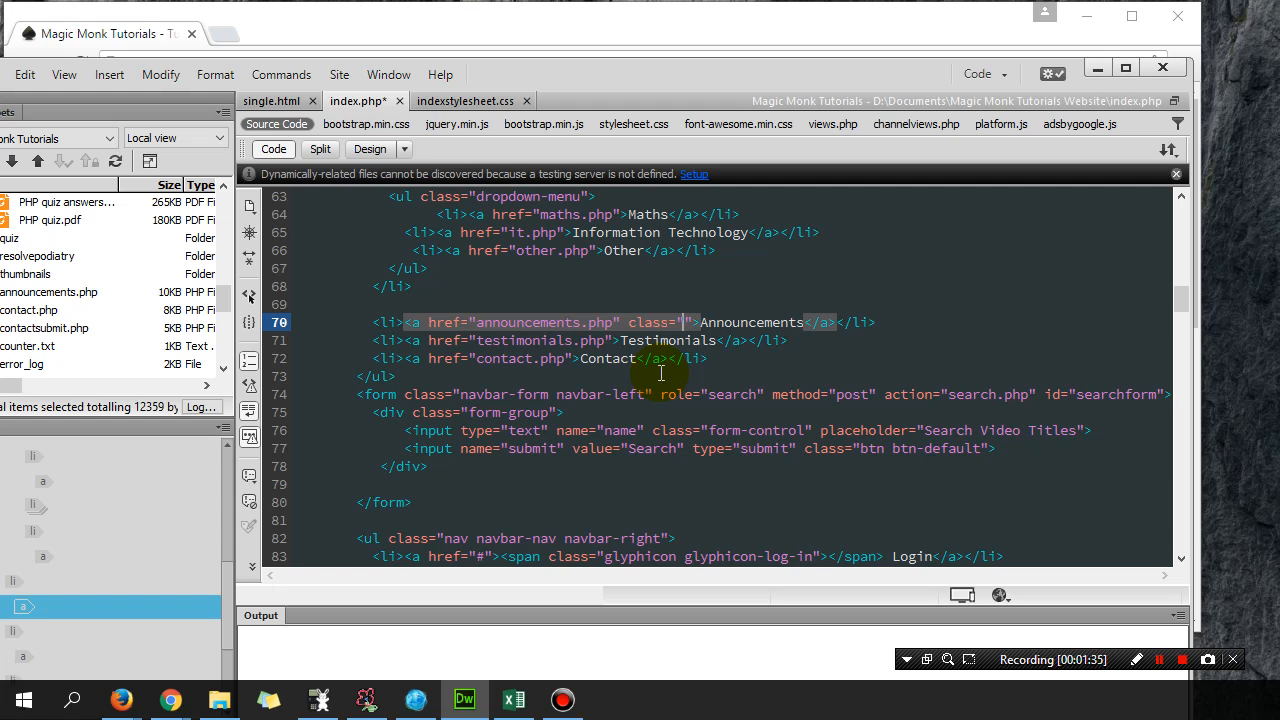
text(hi)
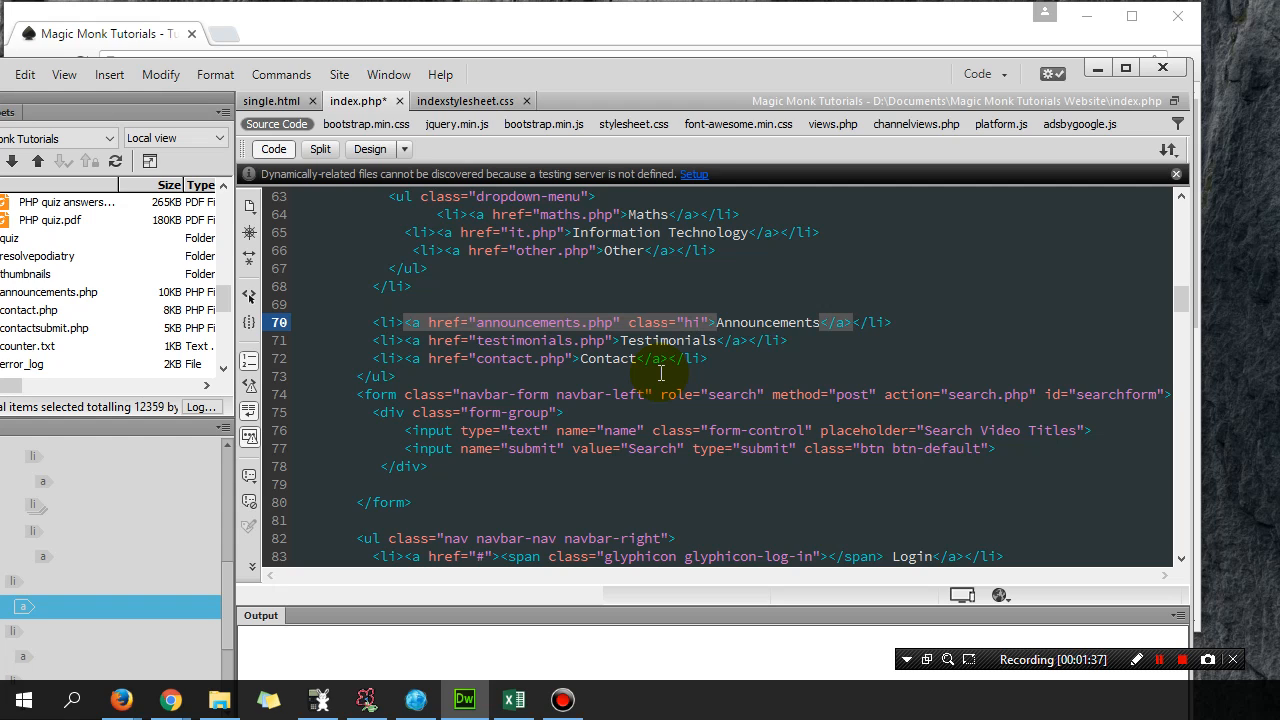
text(hidden-)
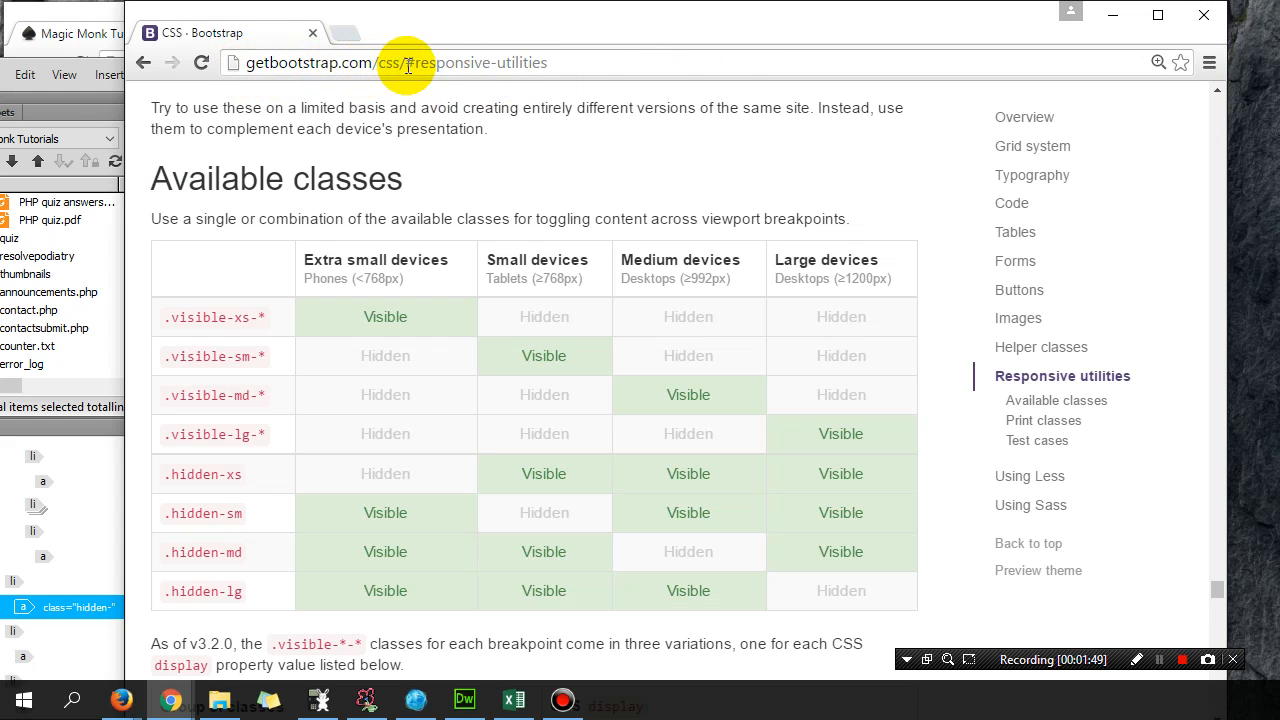
mouse_move(408, 63)
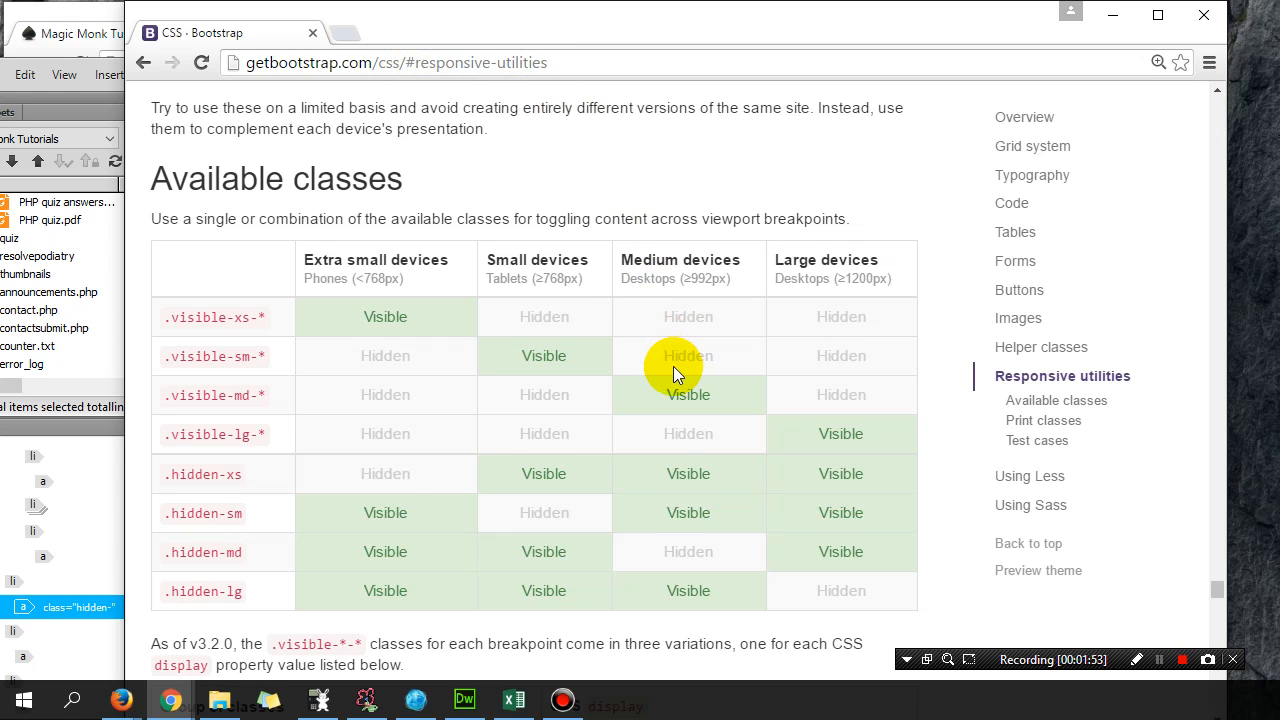
Step: Scroll the Bootstrap responsive utilities table and select the .visible-lg class name
scroll(down, 3)
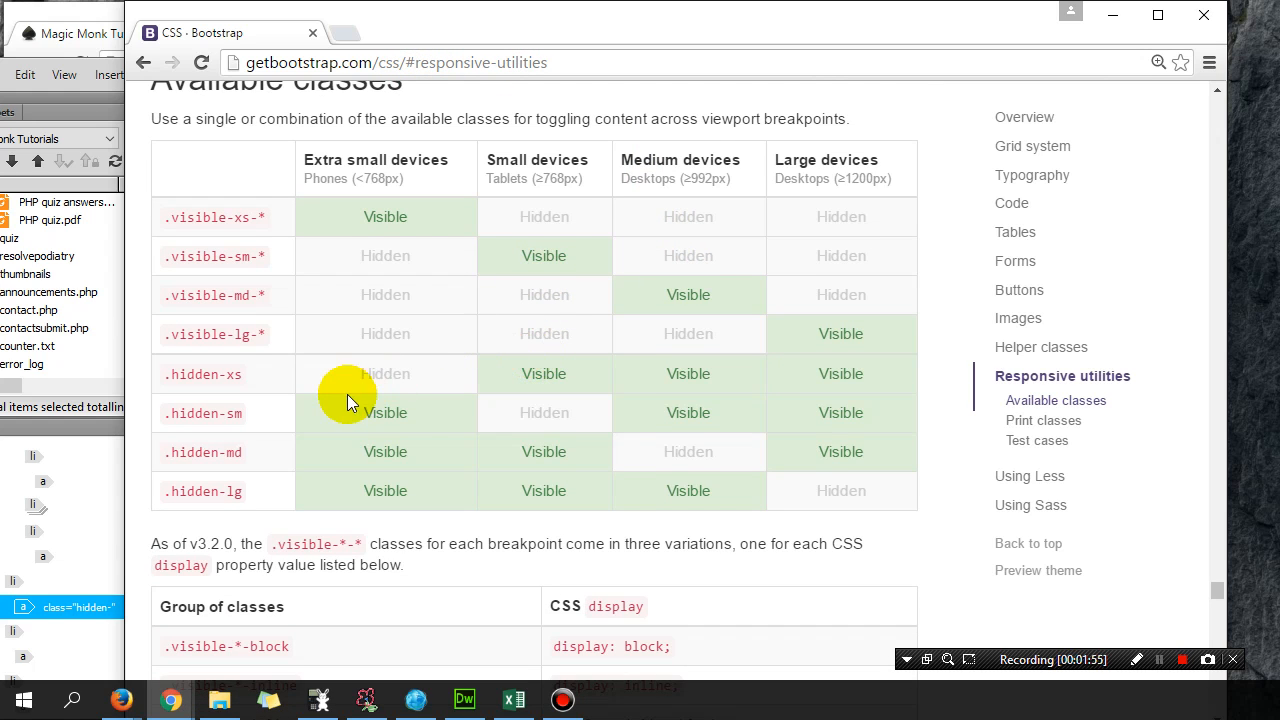
mouse_move(400, 215)
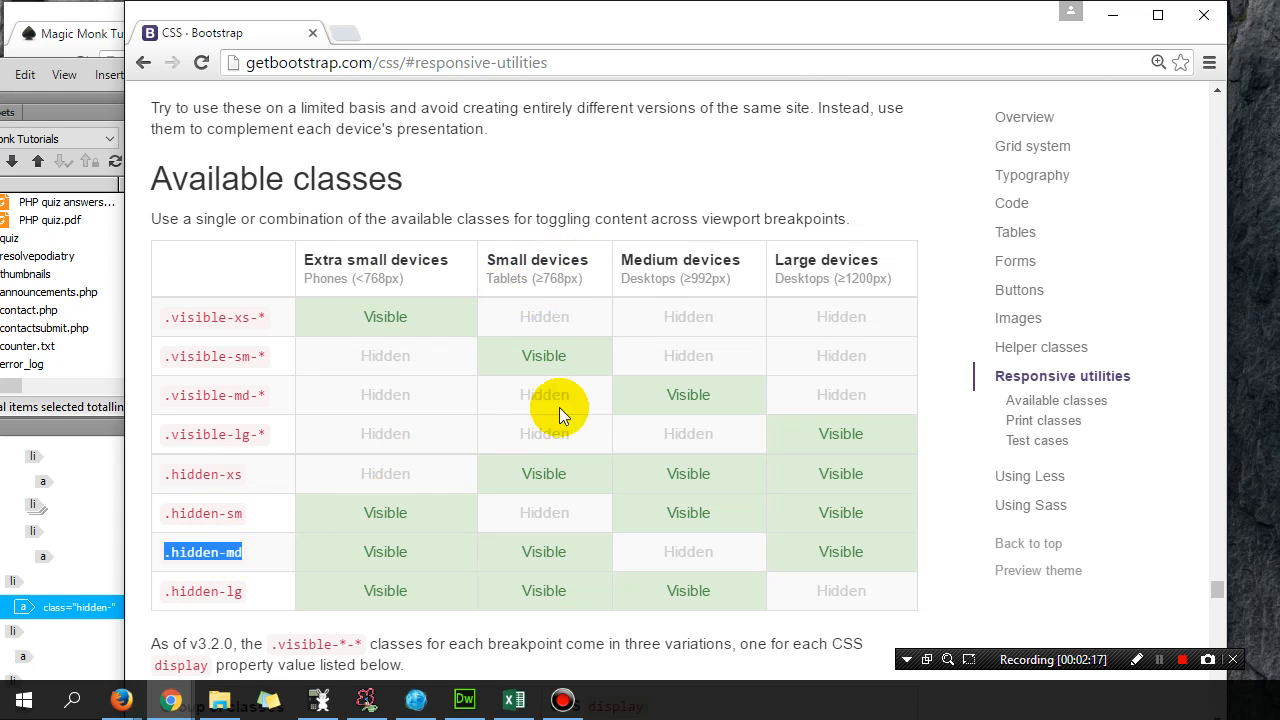
mouse_move(630, 415)
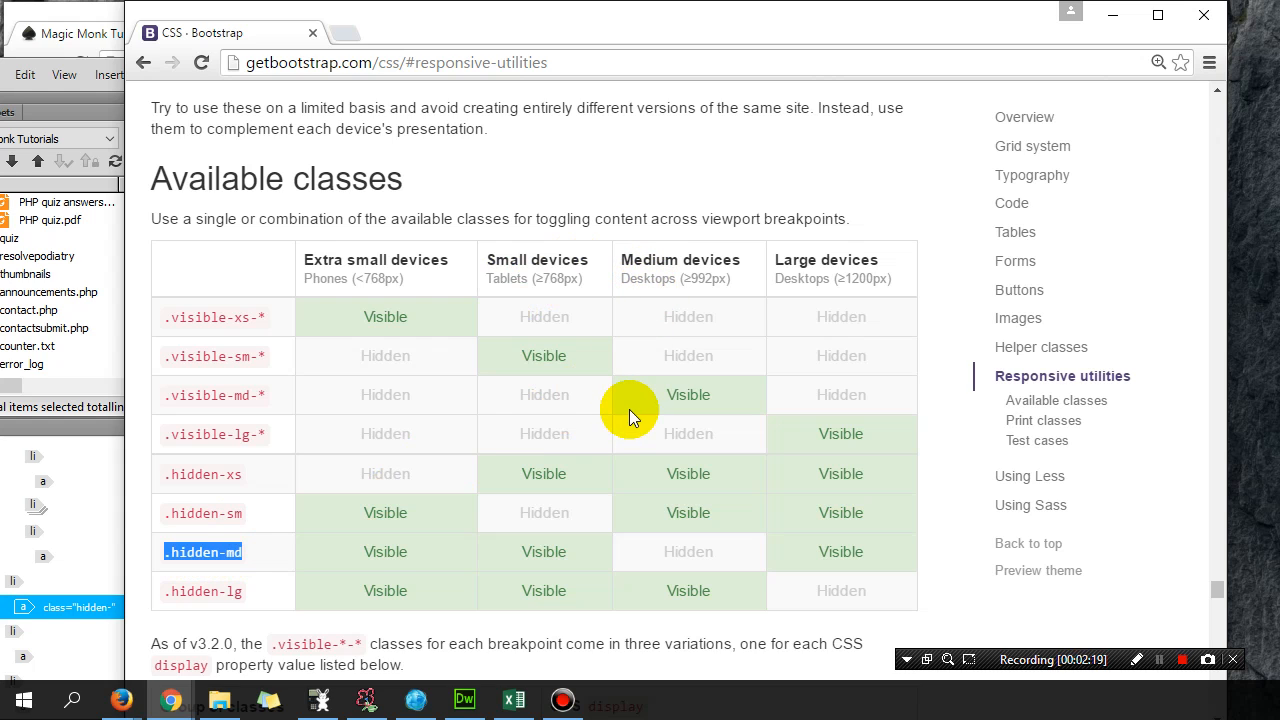
mouse_move(252, 560)
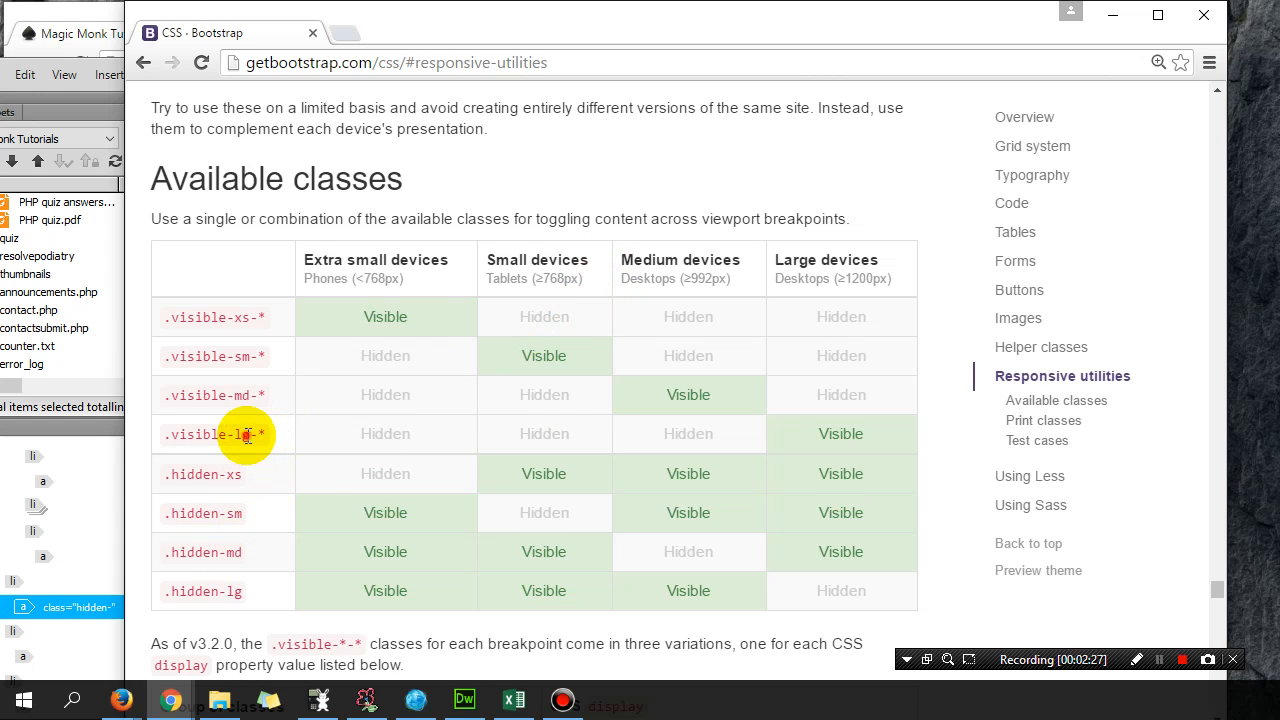
double_click(205, 434)
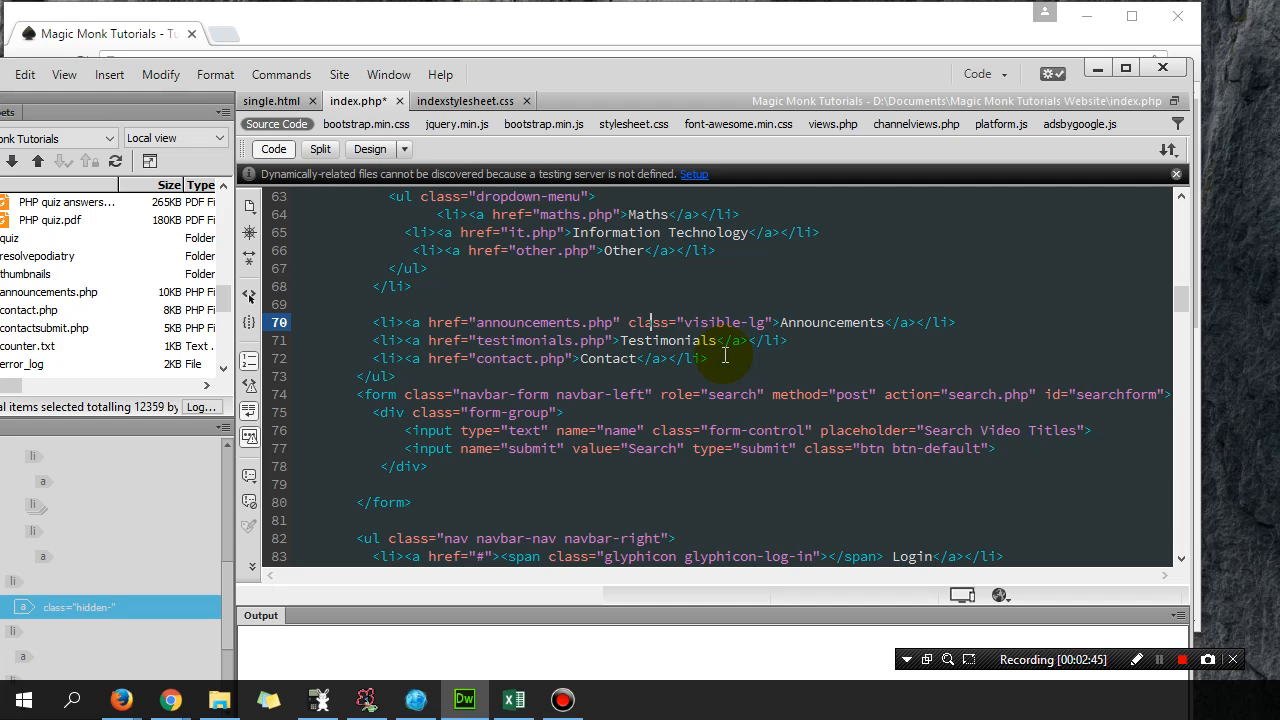
Step: Add class="visible-lg" to the Testimonials and Contact link tags
double_click(695, 322)
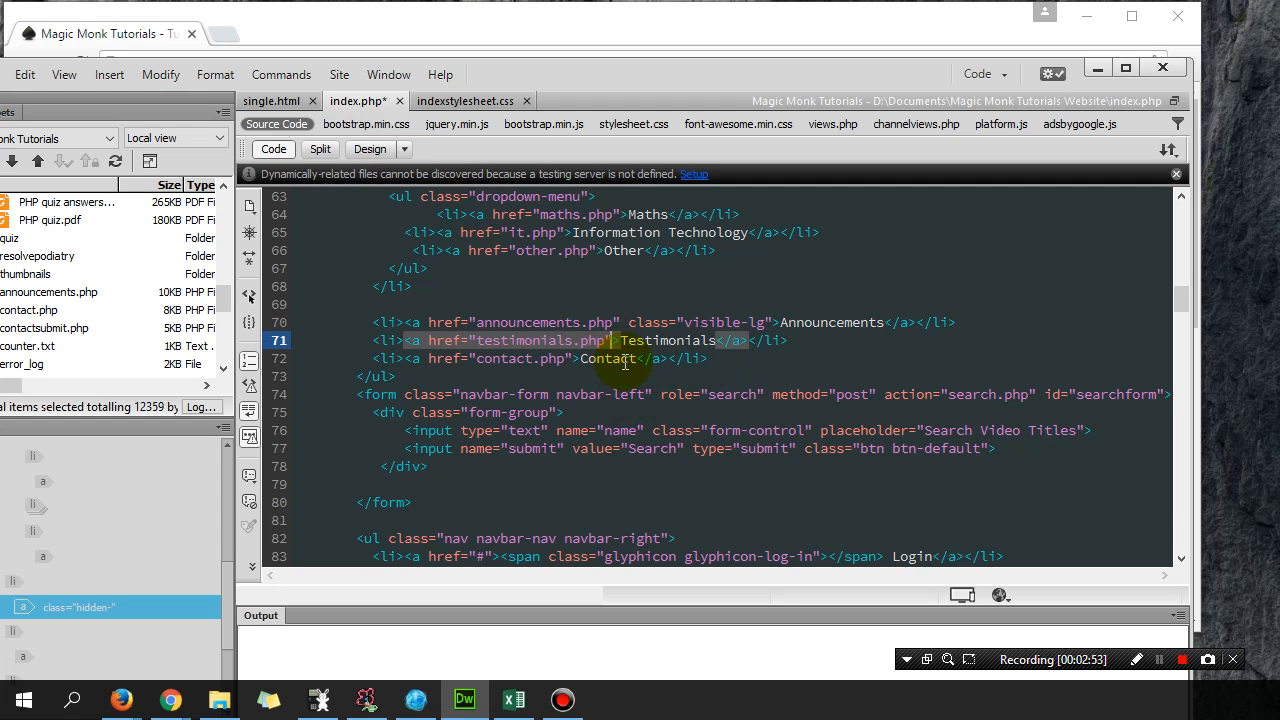
text(class="visible-lg")
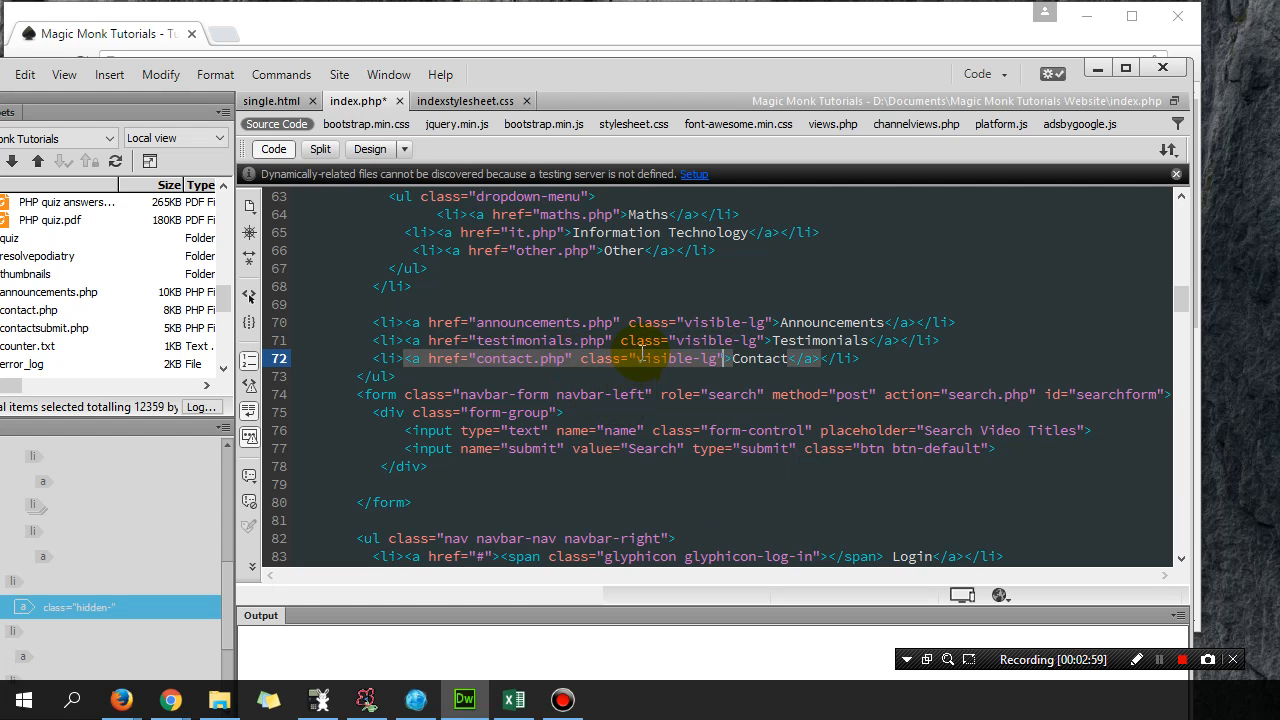
click(653, 330)
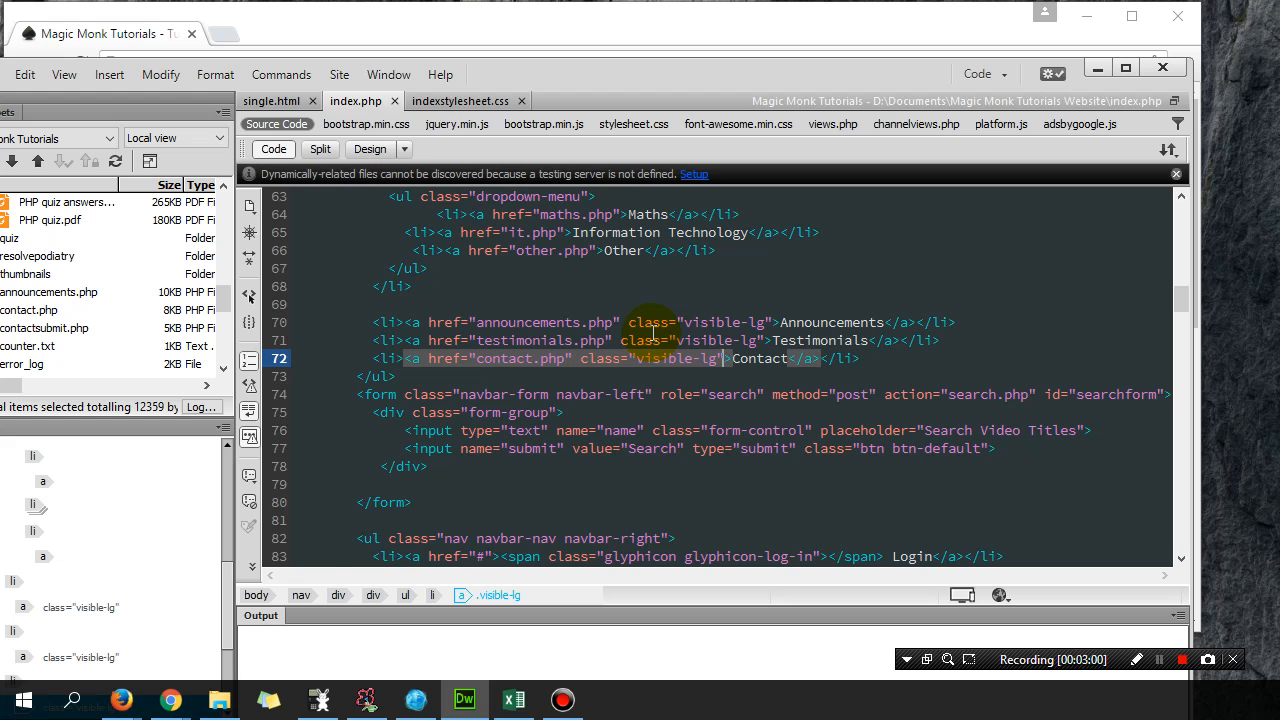